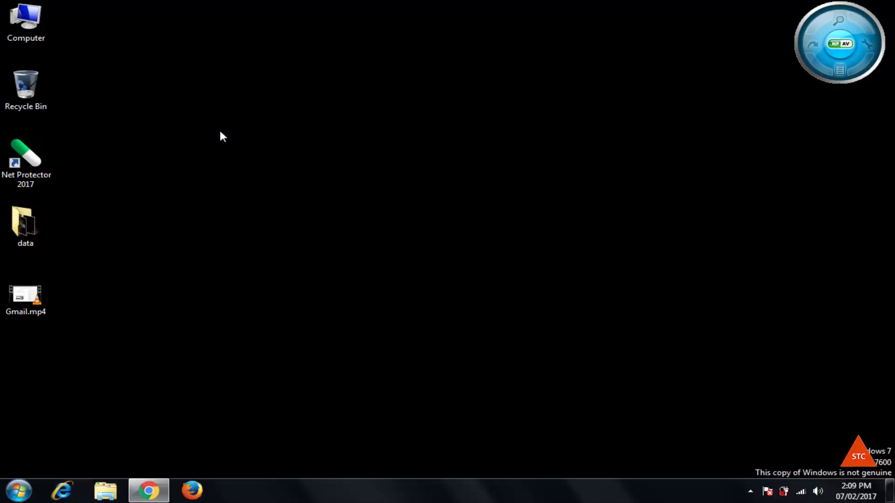
{"action": "mouse_move", "coordinate": [303, 222]}
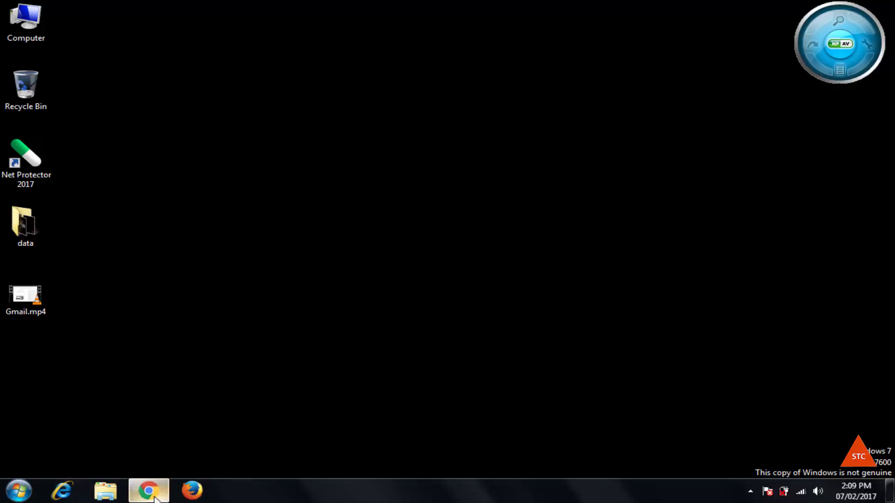
Step: Launch Chrome from the taskbar and land on the signed-in YouTube home page
{"action": "left_click", "coordinate": [148, 490]}
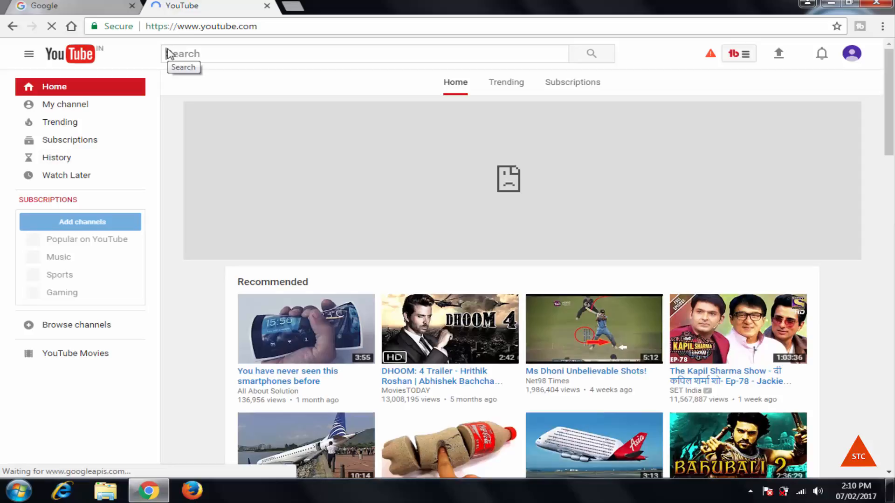
{"action": "left_click", "coordinate": [66, 104]}
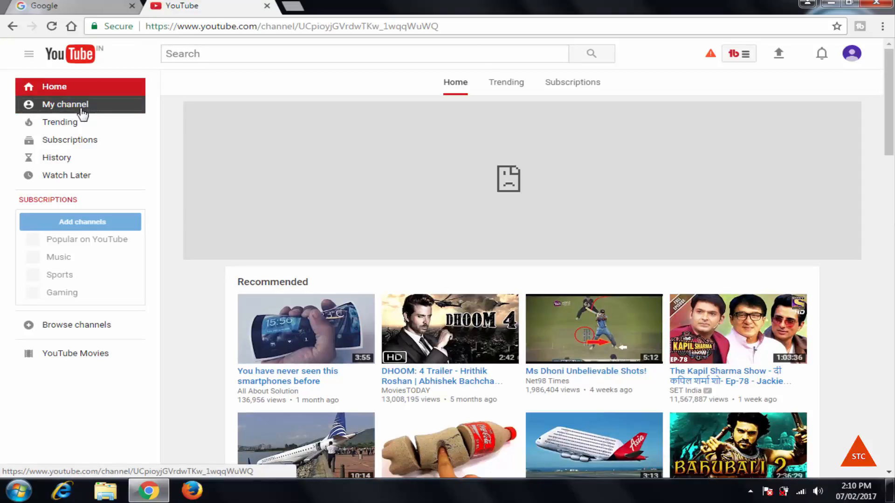
Step: Go from My channel through Video Manager to the empty Creator Studio Playlists page
{"action": "left_click", "coordinate": [64, 104]}
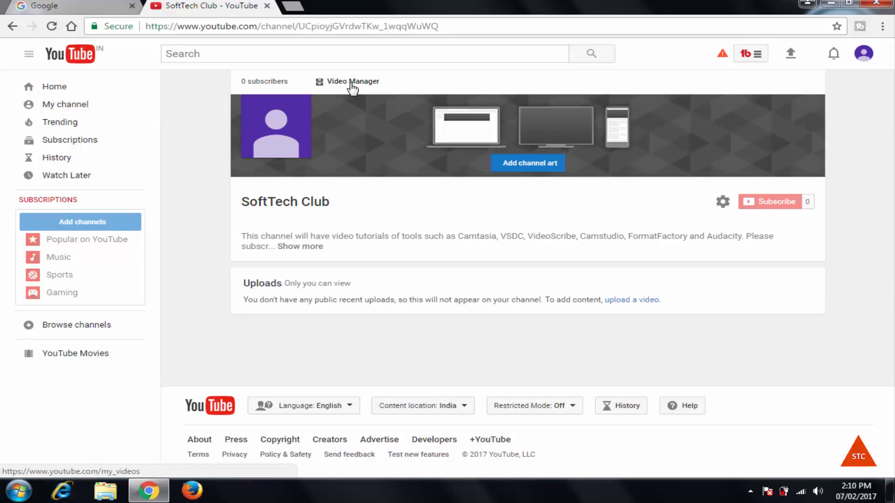
{"action": "left_click", "coordinate": [352, 81]}
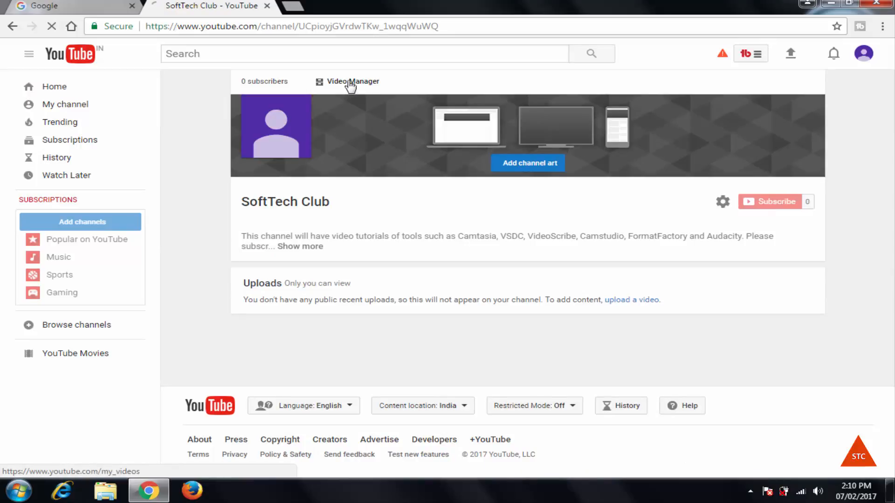
{"action": "left_click", "coordinate": [351, 81]}
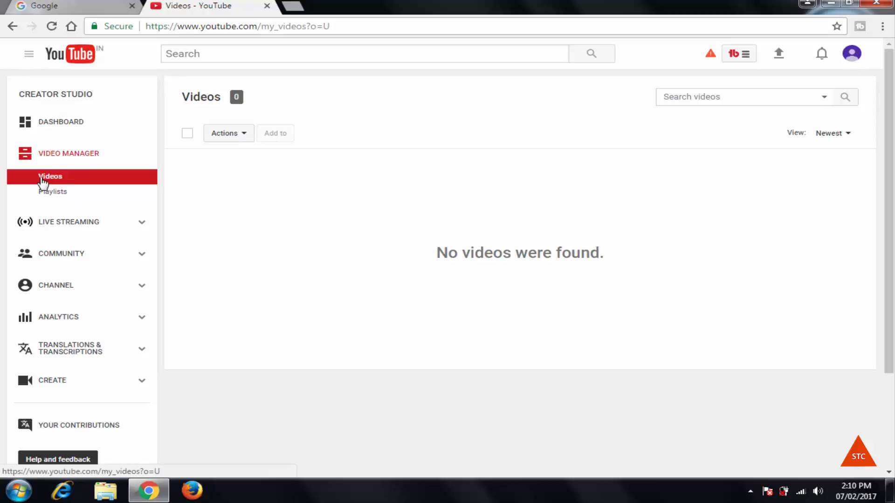
{"action": "mouse_move", "coordinate": [52, 195]}
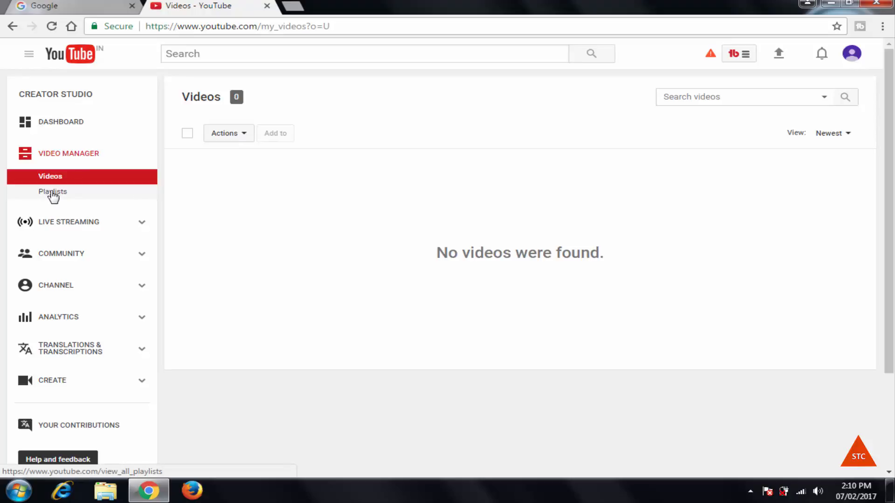
{"action": "left_click", "coordinate": [53, 192]}
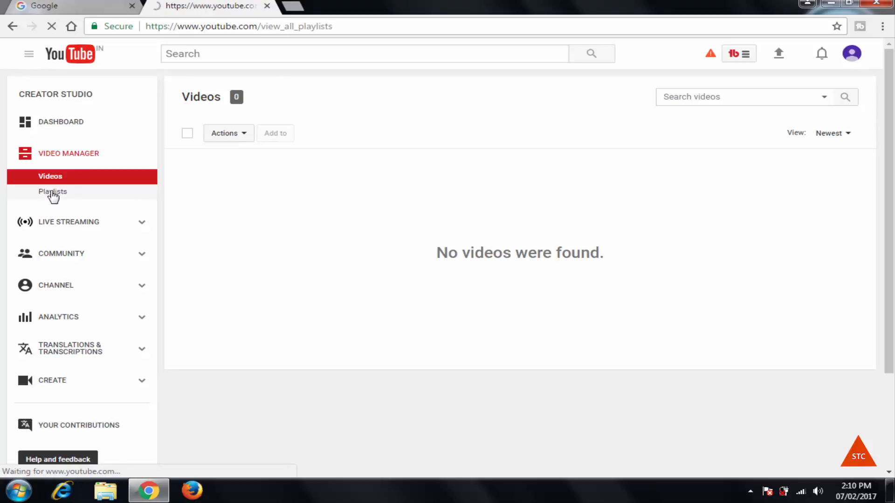
{"action": "left_click", "coordinate": [52, 192]}
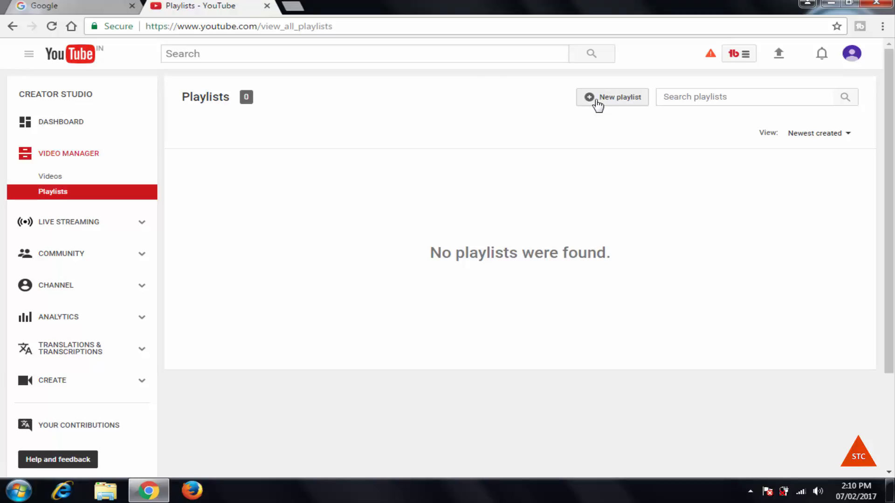
Step: Start a new playlist and enter the title 'Youtube Tutorials', fixing a capitalisation slip
{"action": "left_click", "coordinate": [616, 96]}
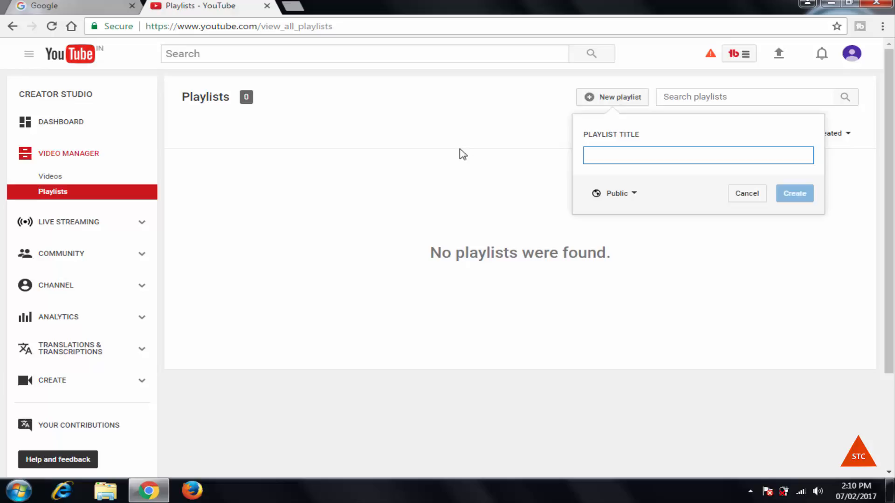
{"action": "type", "text": "y"}
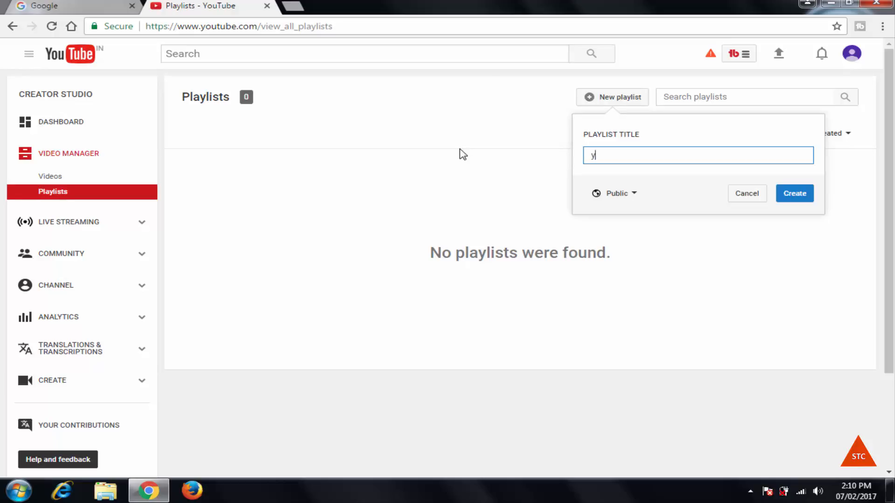
{"action": "type", "text": "OUTUBE"}
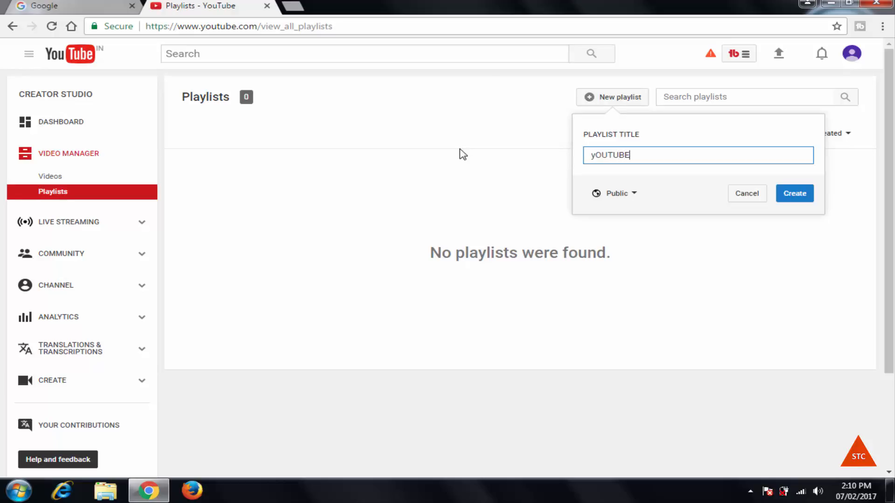
{"action": "key", "text": "Backspace"}
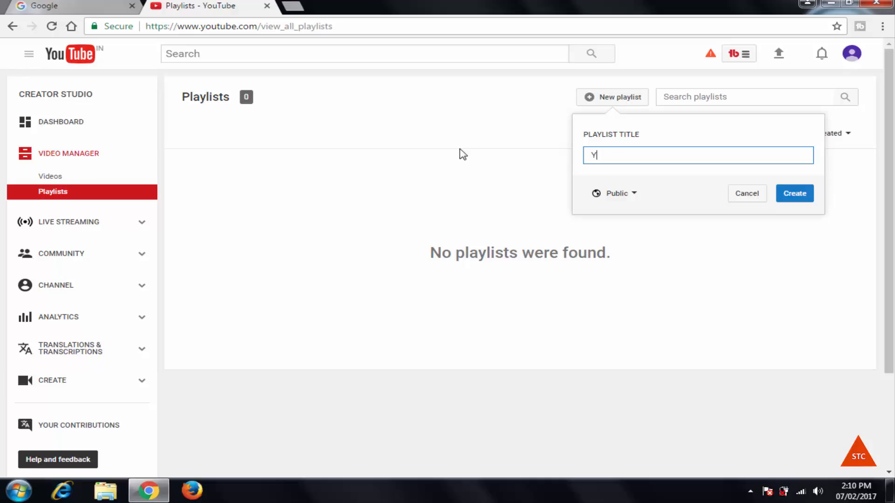
{"action": "type", "text": "outube"}
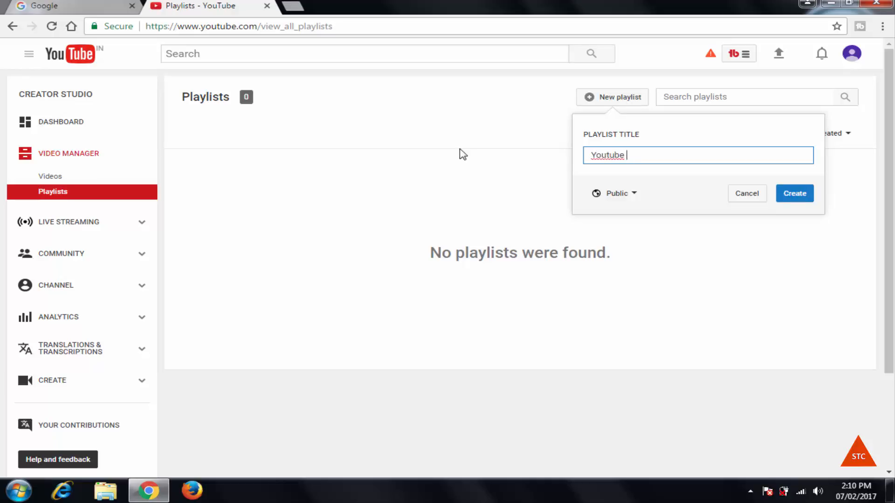
{"action": "type", "text": "Tutorials"}
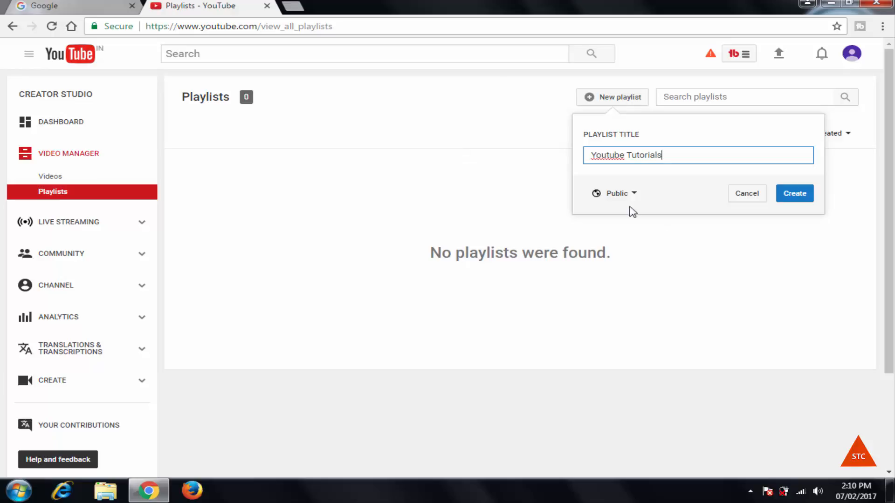
{"action": "mouse_move", "coordinate": [634, 197]}
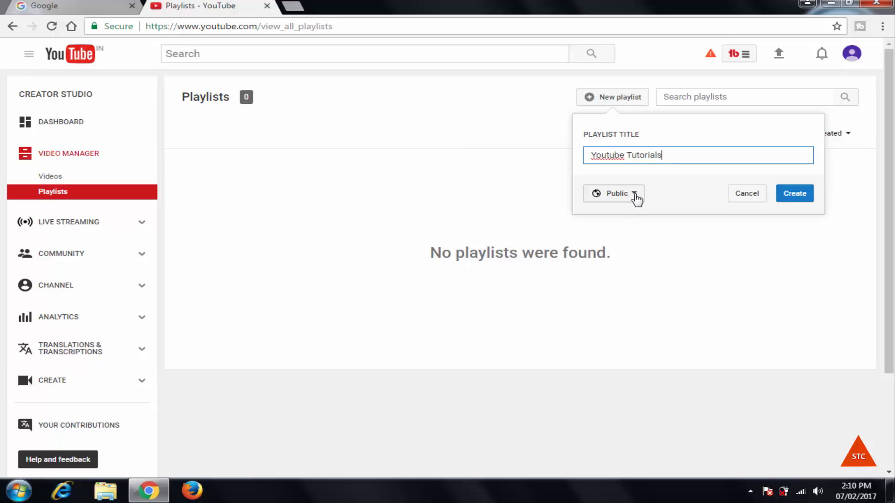
Step: Try Private privacy, switch it back to Public, and create the playlist
{"action": "left_click", "coordinate": [613, 193]}
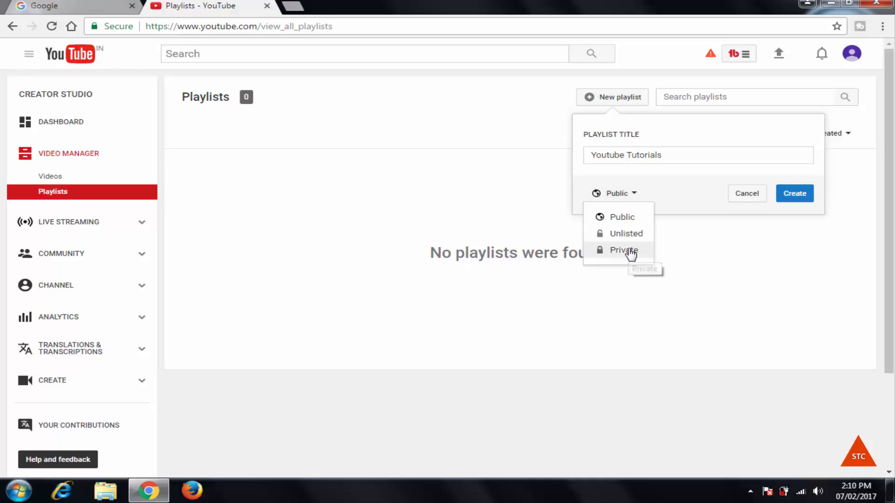
{"action": "mouse_move", "coordinate": [622, 250]}
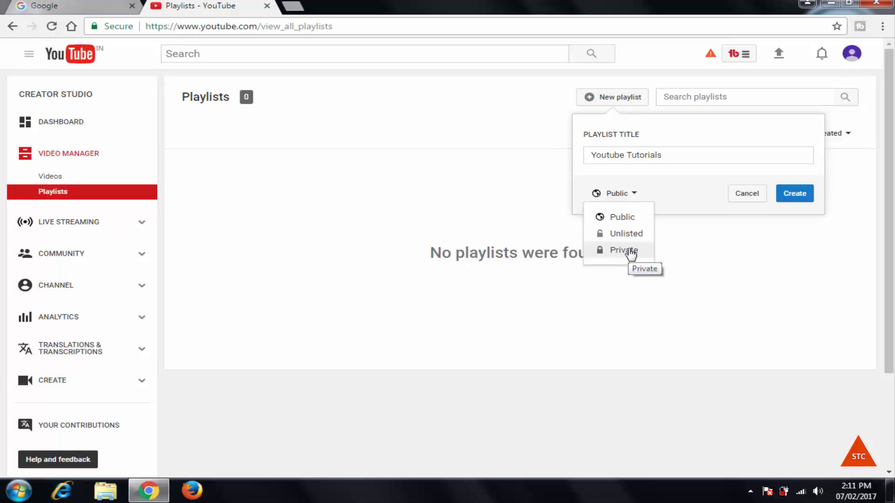
{"action": "left_click", "coordinate": [623, 250]}
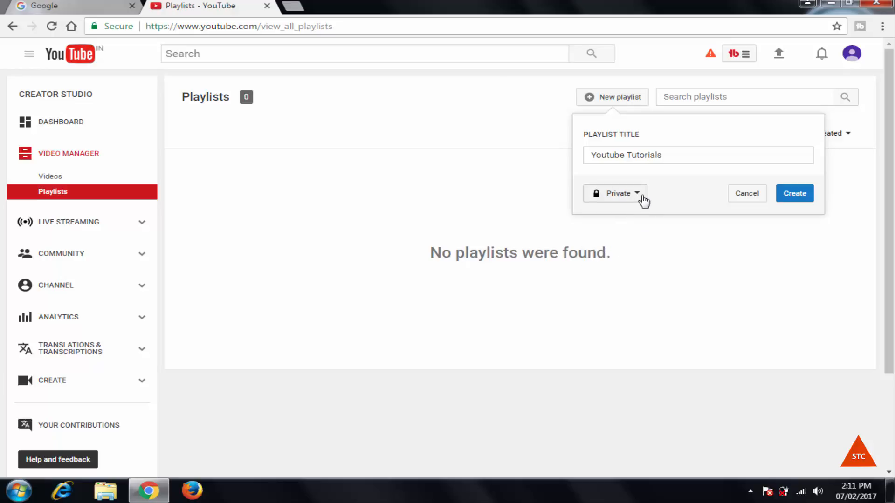
{"action": "left_click", "coordinate": [615, 193]}
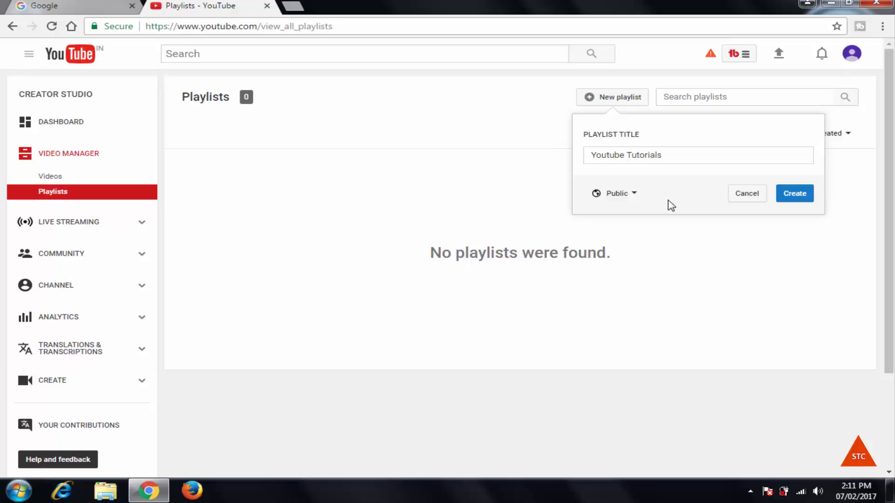
{"action": "mouse_move", "coordinate": [619, 208]}
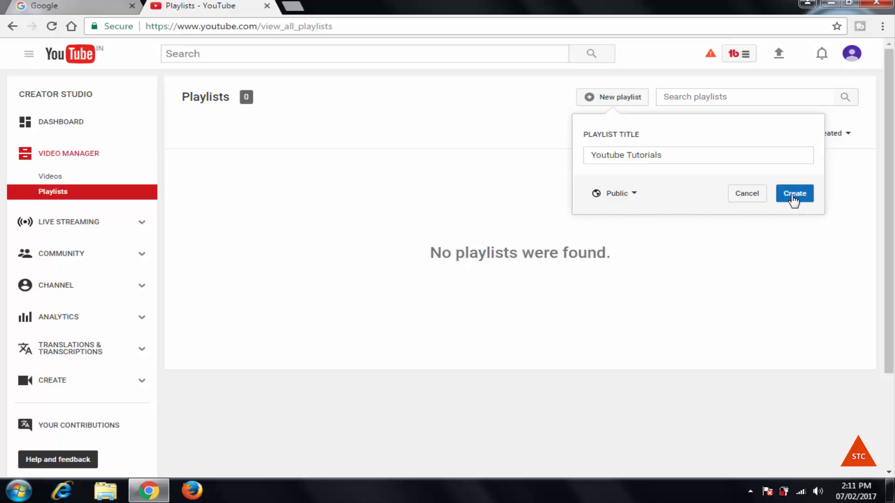
{"action": "left_click", "coordinate": [793, 194]}
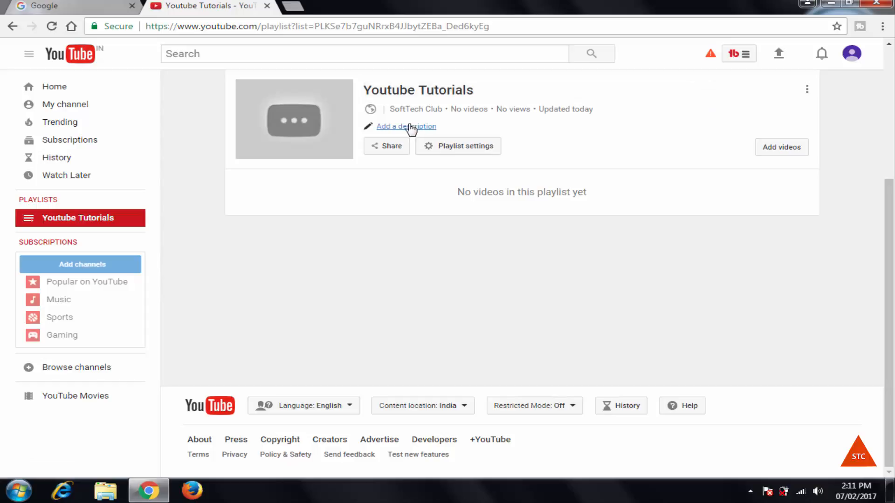
Step: Give the playlist the description 'This video list will have Youtube video tutorials' and save it
{"action": "left_click", "coordinate": [406, 126]}
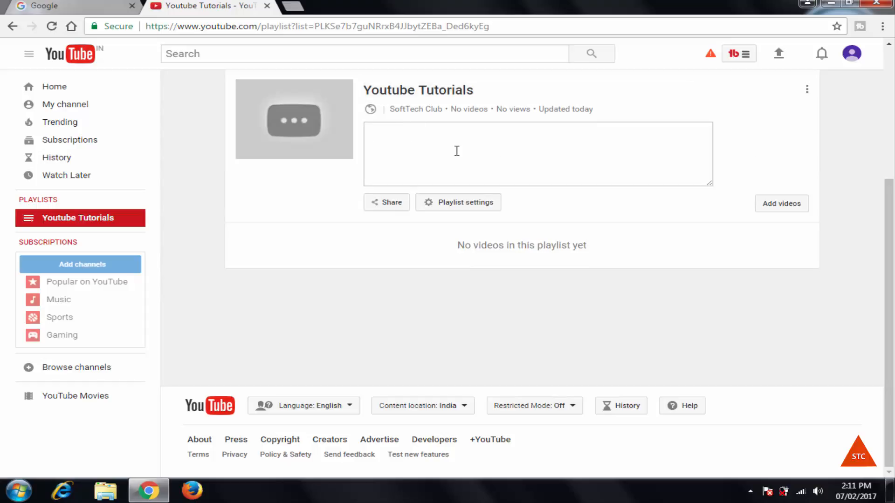
{"action": "type", "text": "T"}
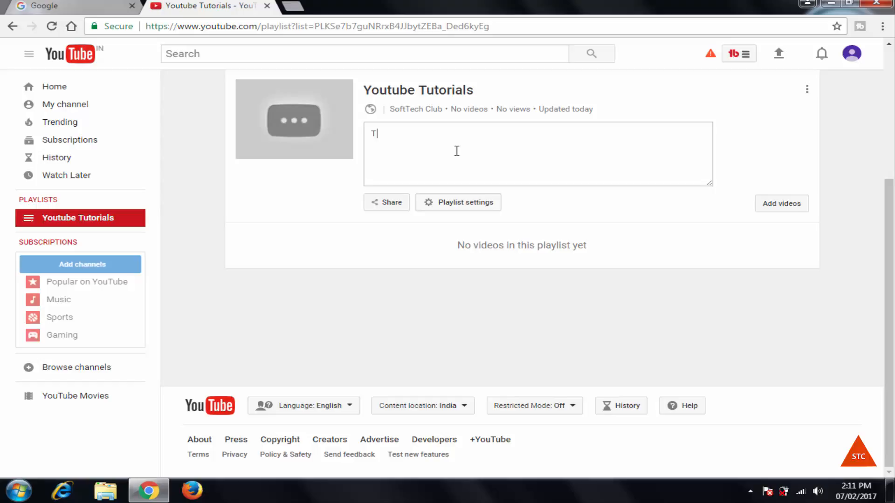
{"action": "type", "text": "his"}
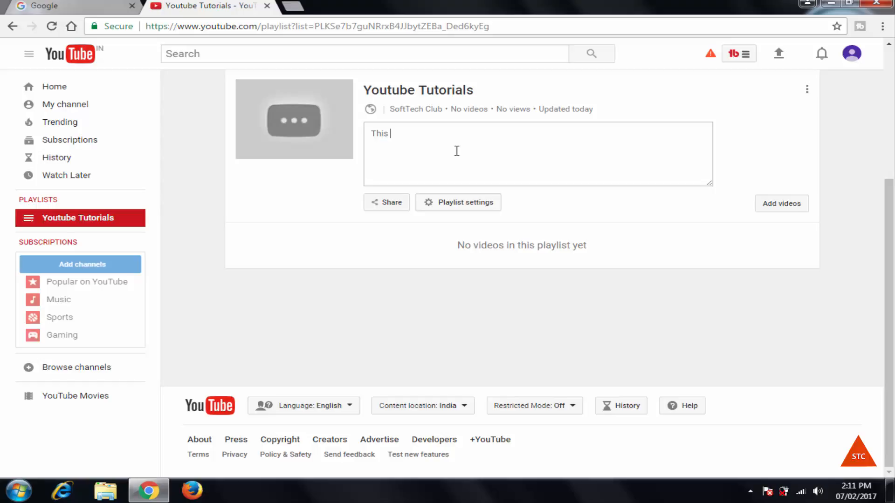
{"action": "type", "text": "vid"}
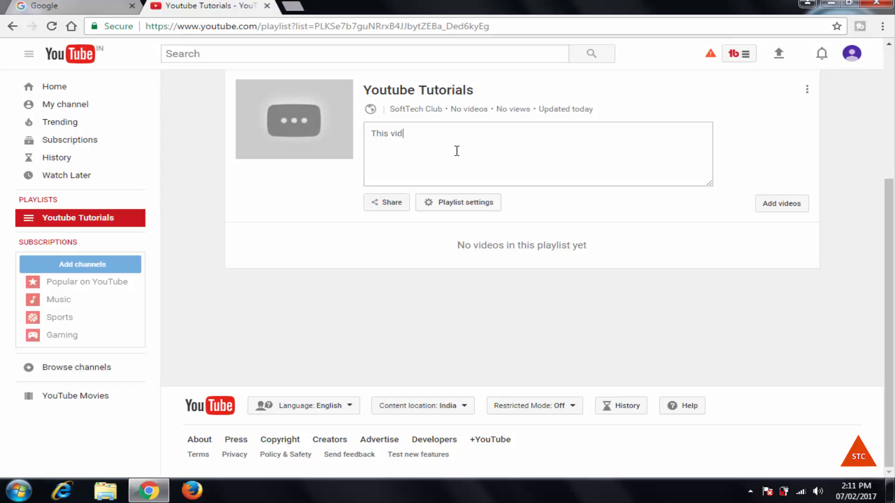
{"action": "type", "text": "eo list w"}
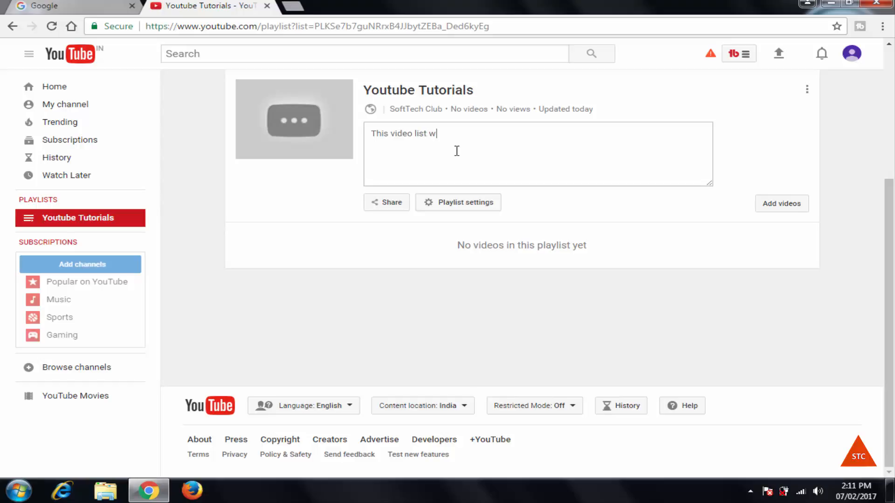
{"action": "type", "text": "ill have yo"}
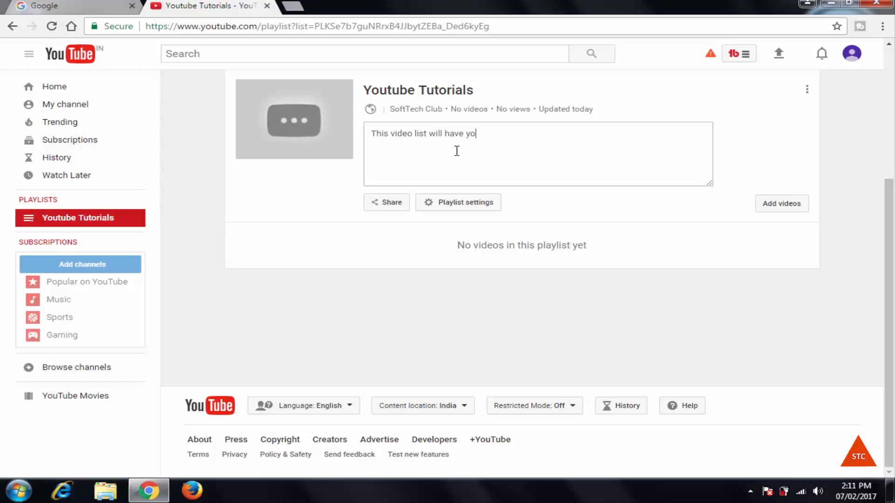
{"action": "key", "text": "Backspace"}
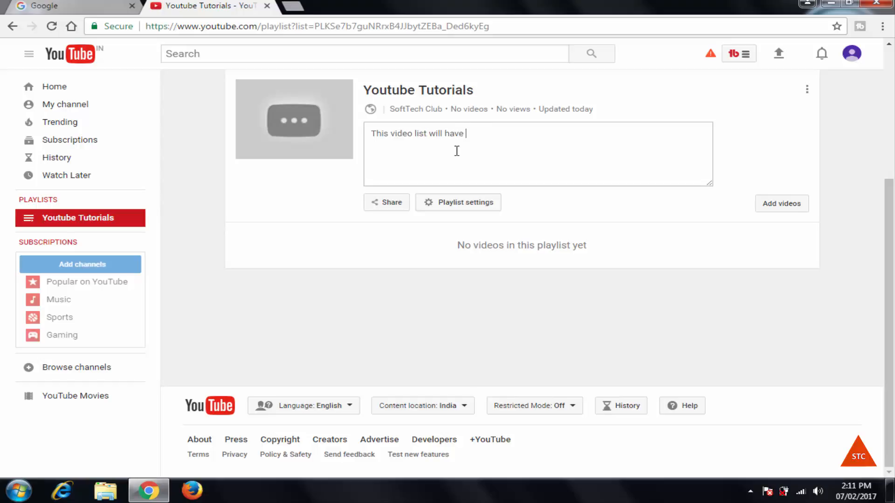
{"action": "type", "text": "Youtube vid"}
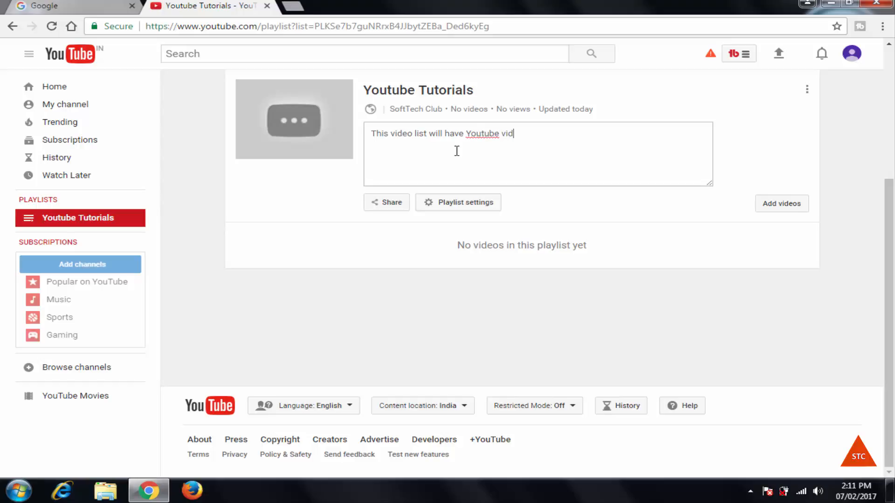
{"action": "type", "text": "eos"}
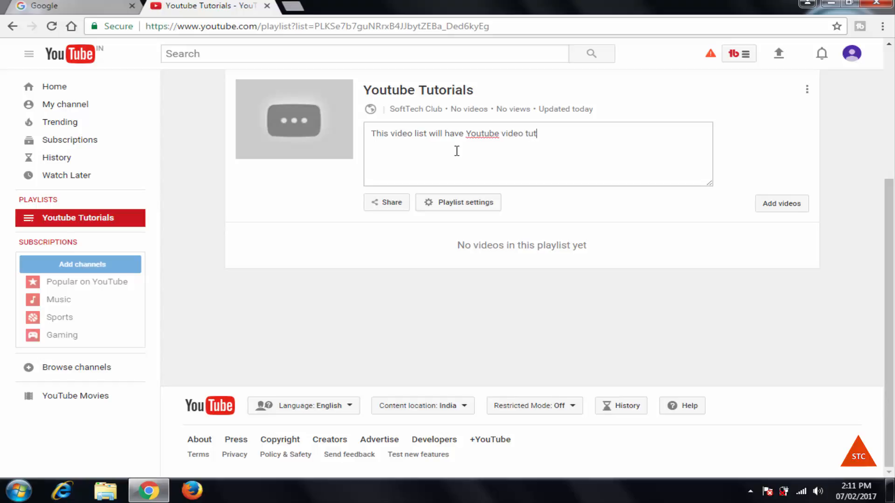
{"action": "type", "text": "orials"}
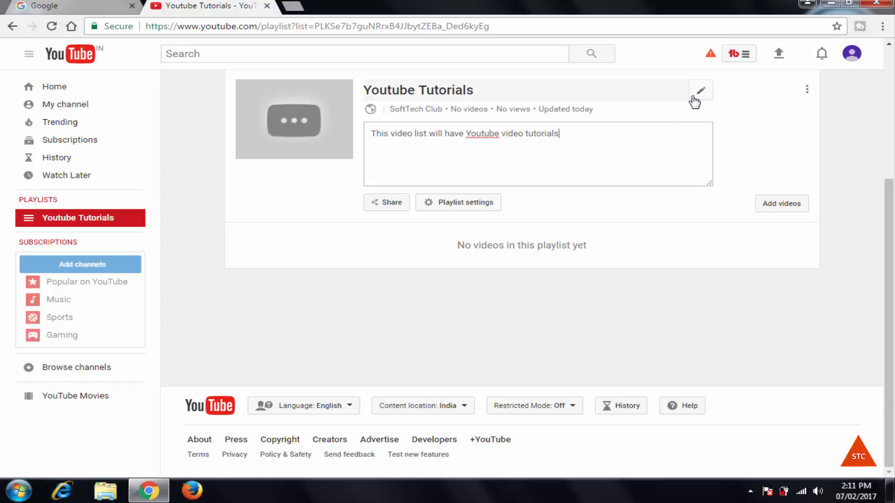
{"action": "left_click", "coordinate": [701, 90]}
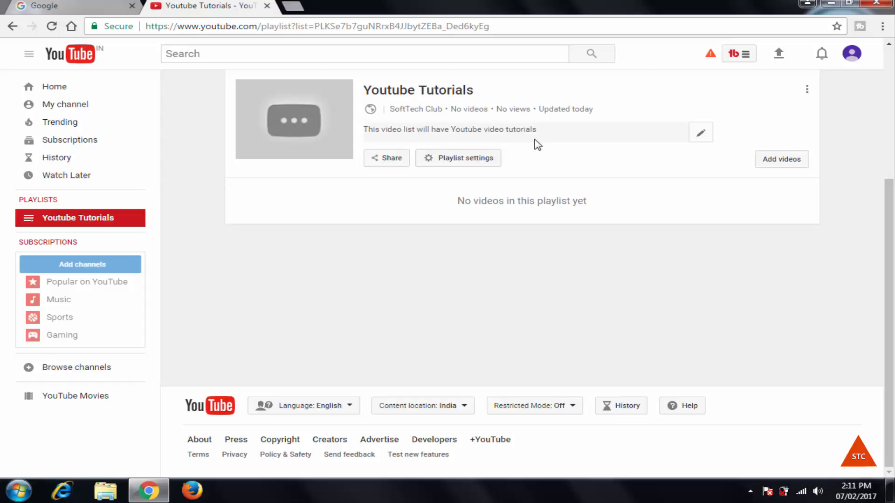
{"action": "scroll", "scroll_direction": "down", "scroll_amount": 3}
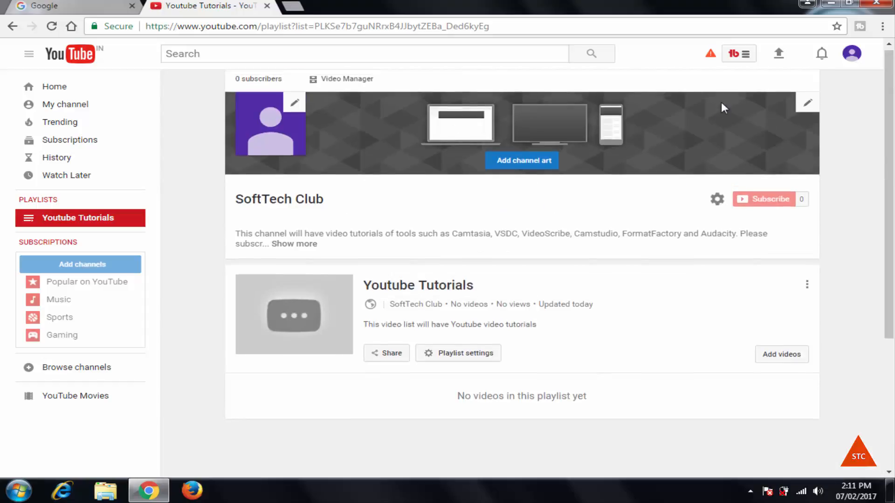
{"action": "mouse_move", "coordinate": [778, 54]}
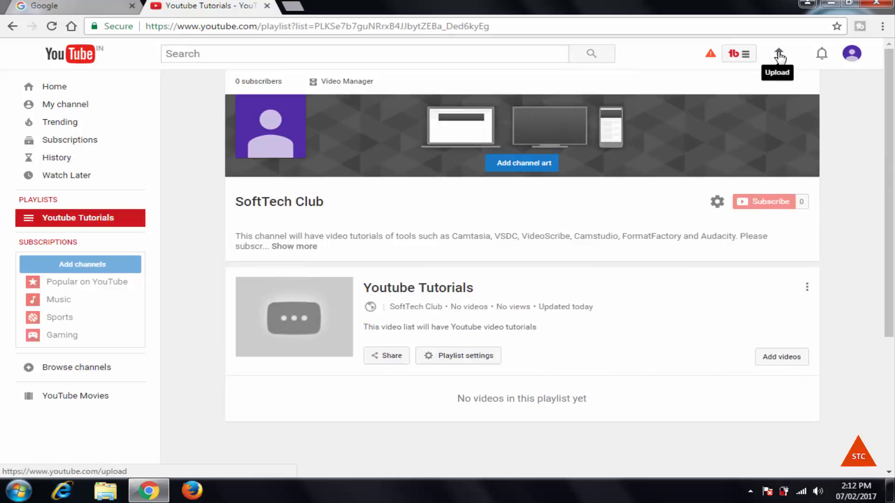
Step: Begin an upload and choose Gmail.mp4 from the Desktop so it starts uploading
{"action": "left_click", "coordinate": [779, 53]}
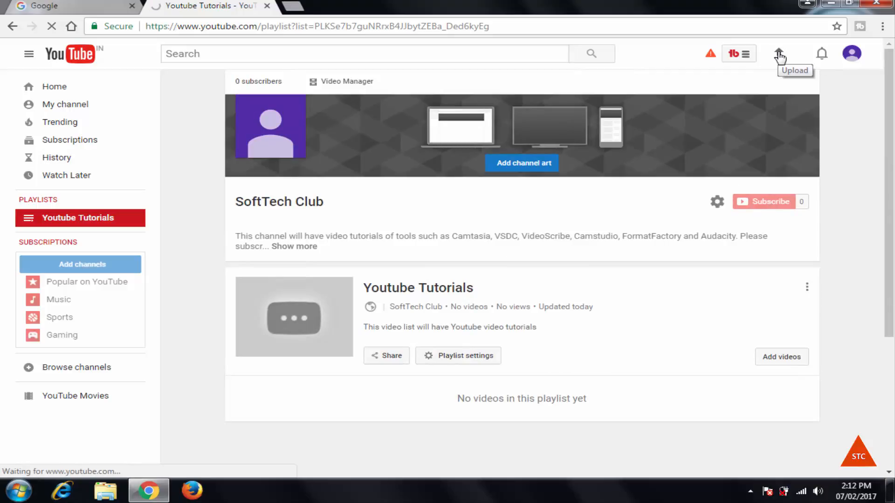
{"action": "left_click", "coordinate": [779, 54]}
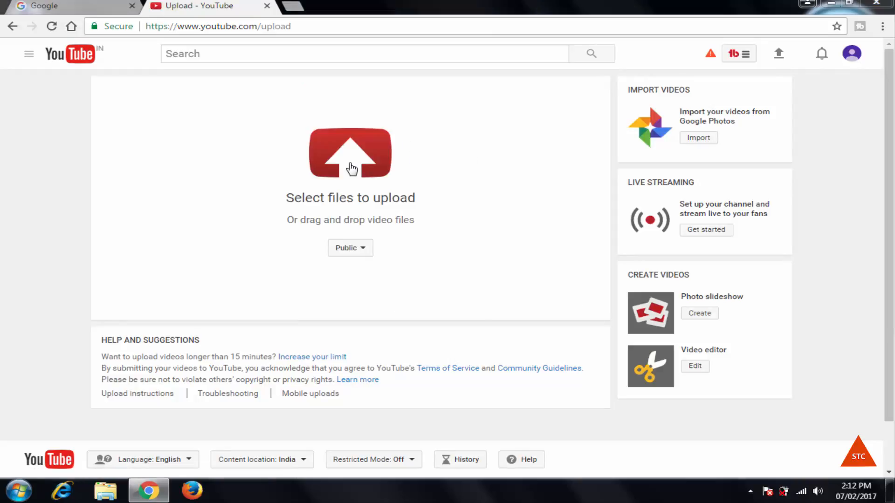
{"action": "left_click", "coordinate": [351, 152]}
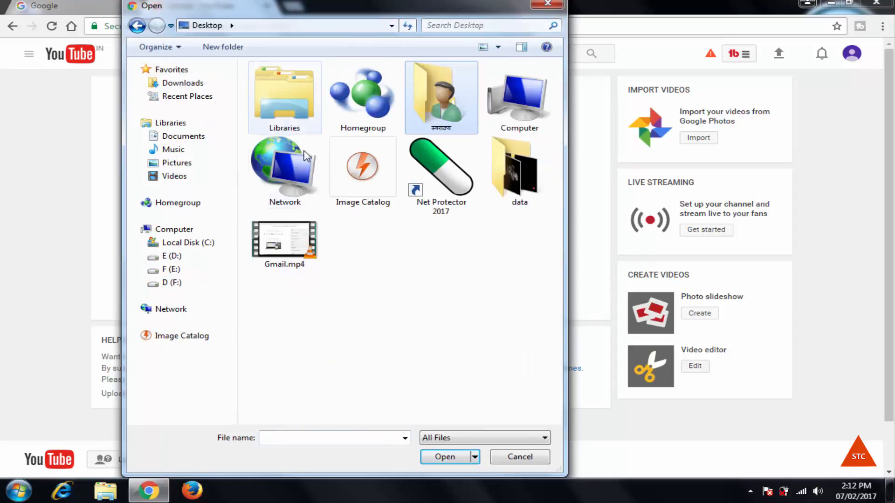
{"action": "left_click", "coordinate": [284, 245]}
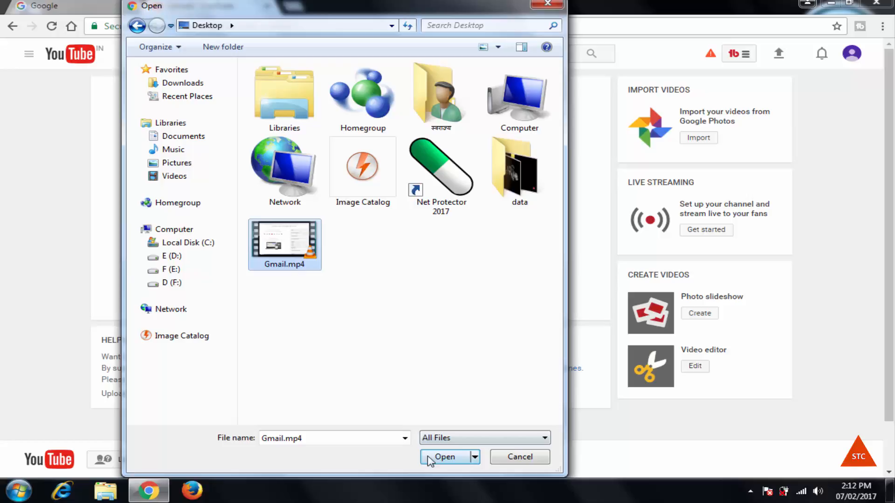
{"action": "left_click", "coordinate": [444, 457]}
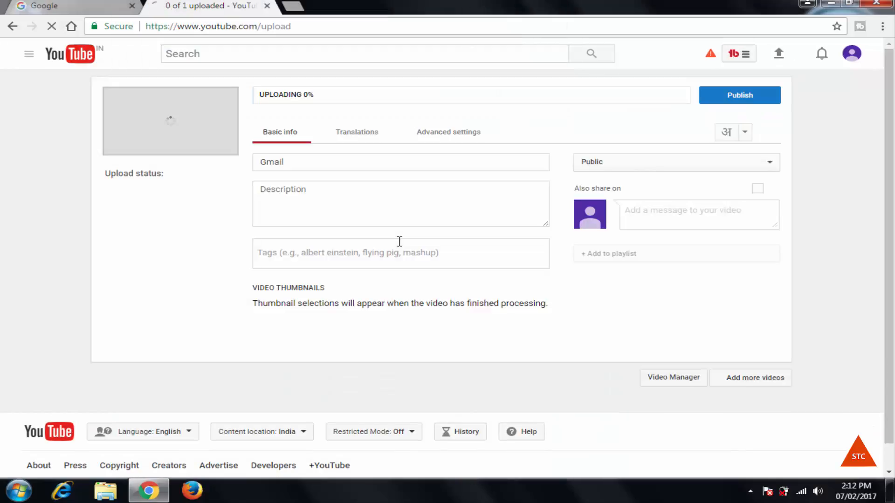
Step: Set the video title to 'How to Create Gmail Account 2017', correcting capitalisation along the way
{"action": "left_click", "coordinate": [400, 163]}
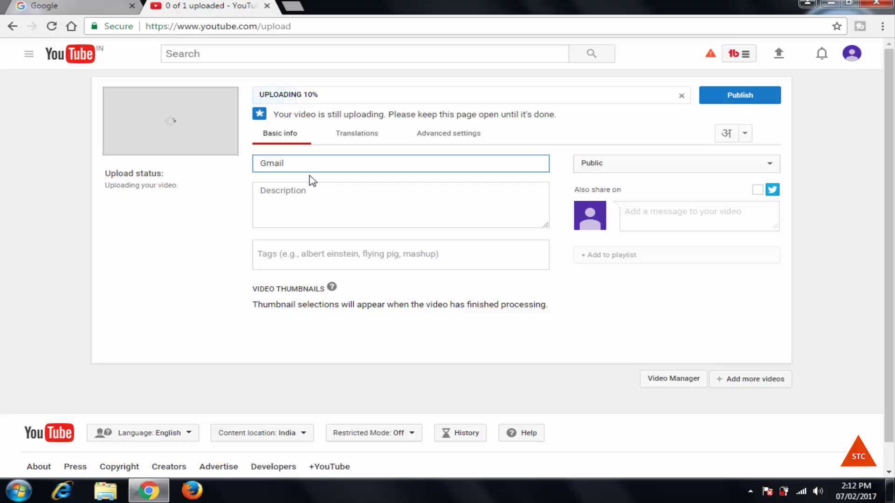
{"action": "type", "text": "How"}
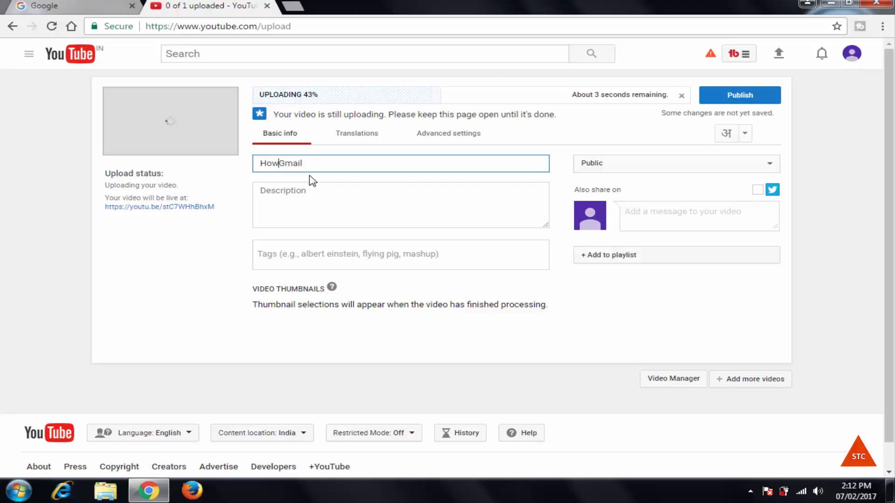
{"action": "type", "text": "to create"}
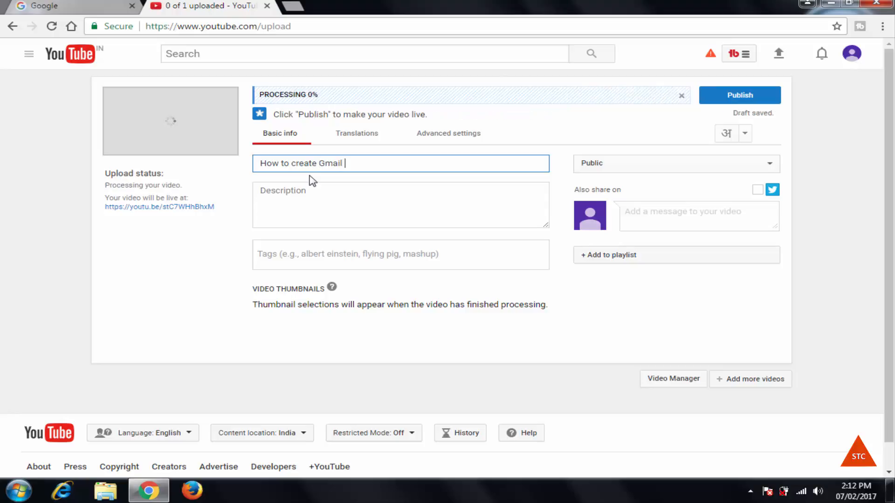
{"action": "type", "text": "account"}
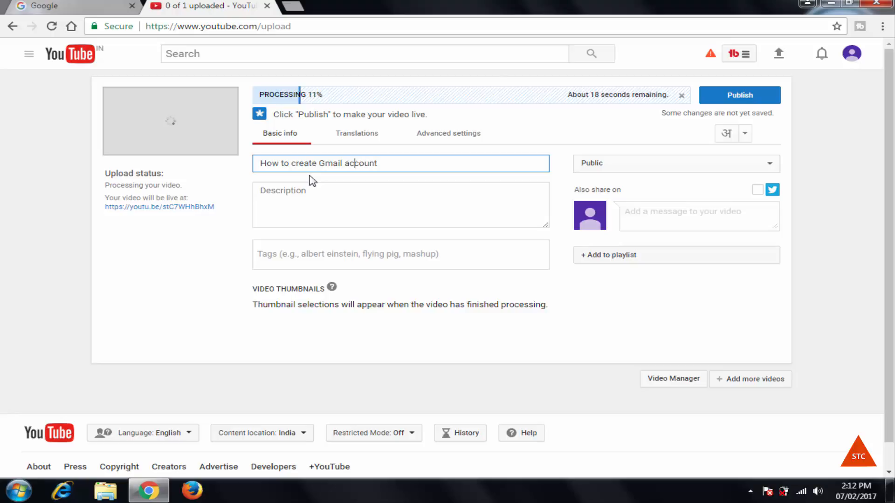
{"action": "left_click", "coordinate": [400, 163]}
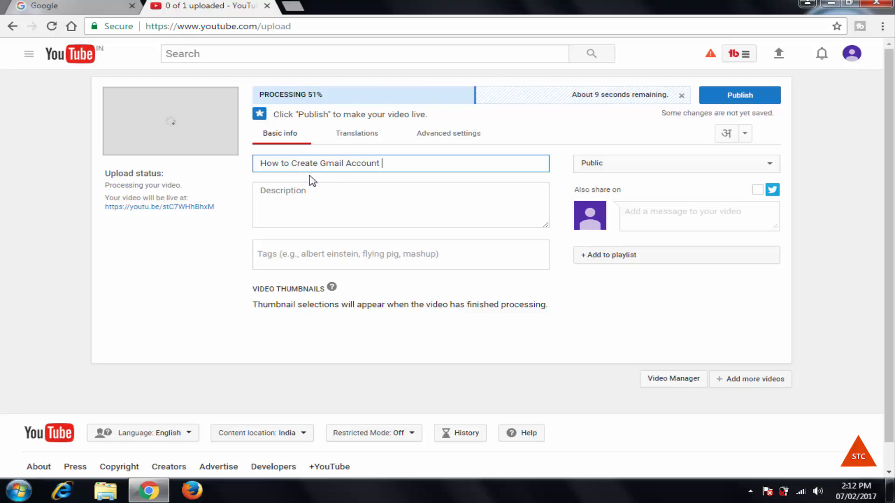
{"action": "type", "text": "2017"}
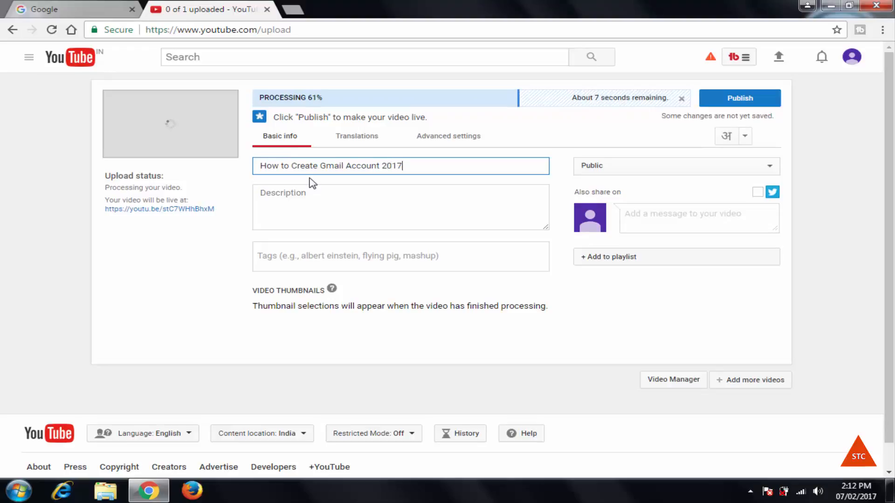
{"action": "triple_click", "coordinate": [331, 166]}
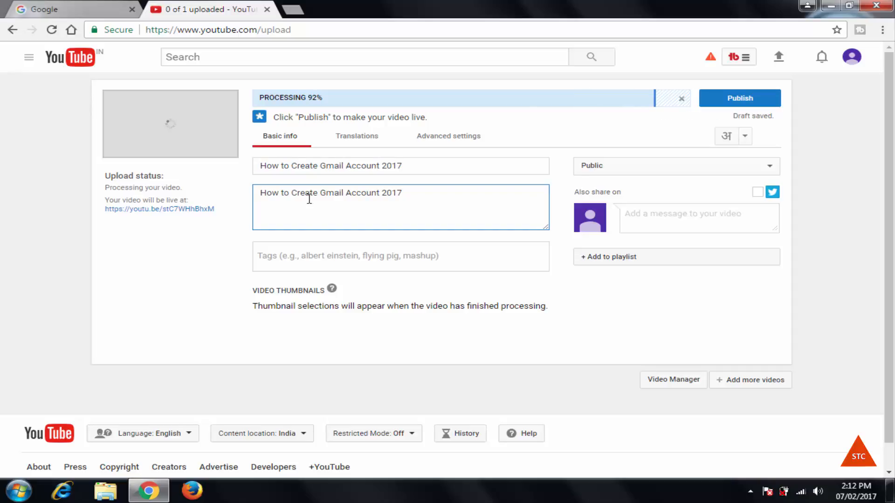
{"action": "type", "text": "How to Create Gmail Account 2017"}
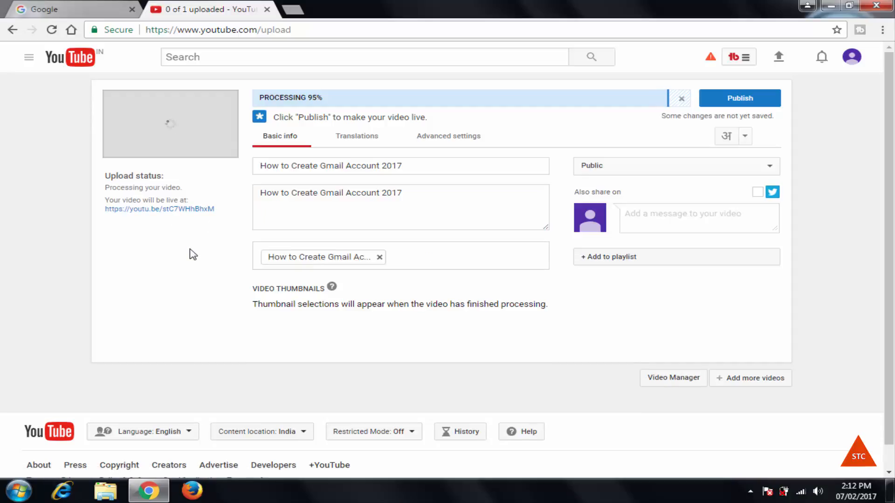
{"action": "mouse_move", "coordinate": [512, 283]}
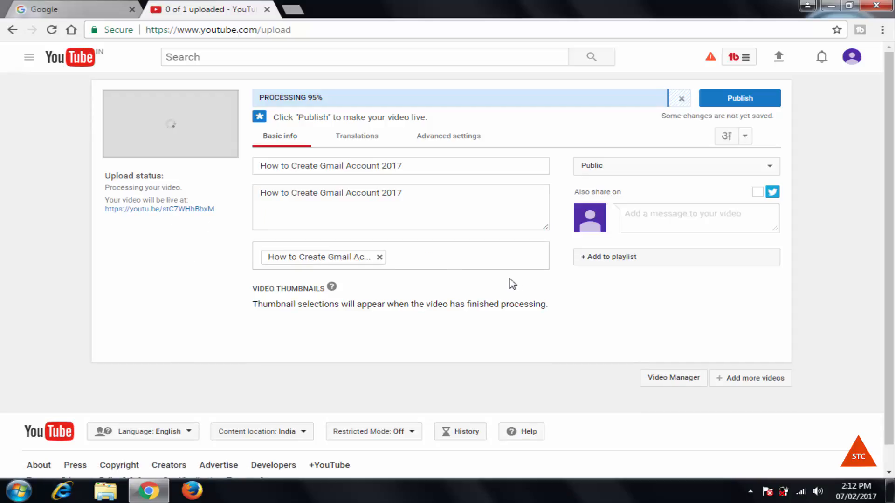
Step: Add the video to the Youtube Tutorials playlist and publish it
{"action": "left_click", "coordinate": [609, 256]}
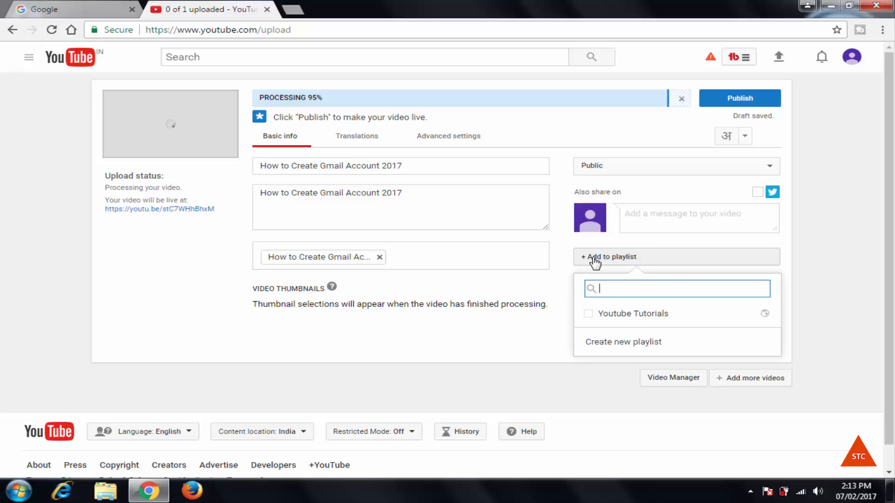
{"action": "mouse_move", "coordinate": [585, 316]}
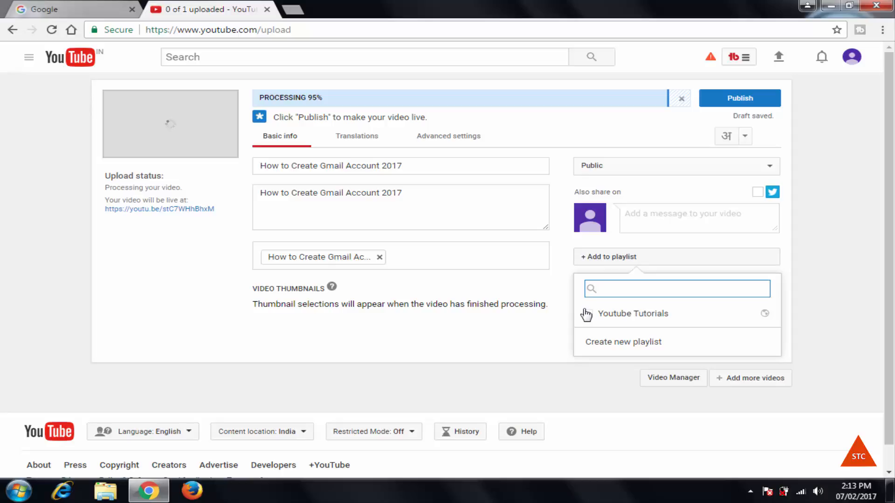
{"action": "left_click", "coordinate": [632, 313]}
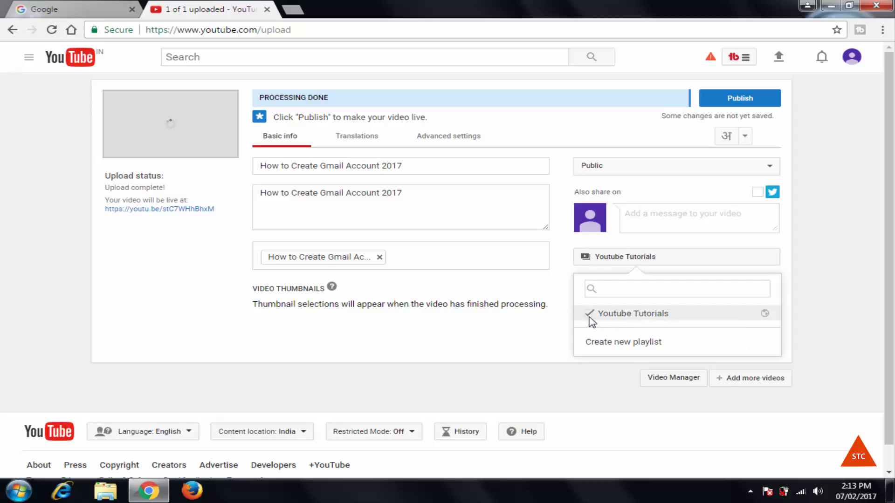
{"action": "mouse_move", "coordinate": [507, 334]}
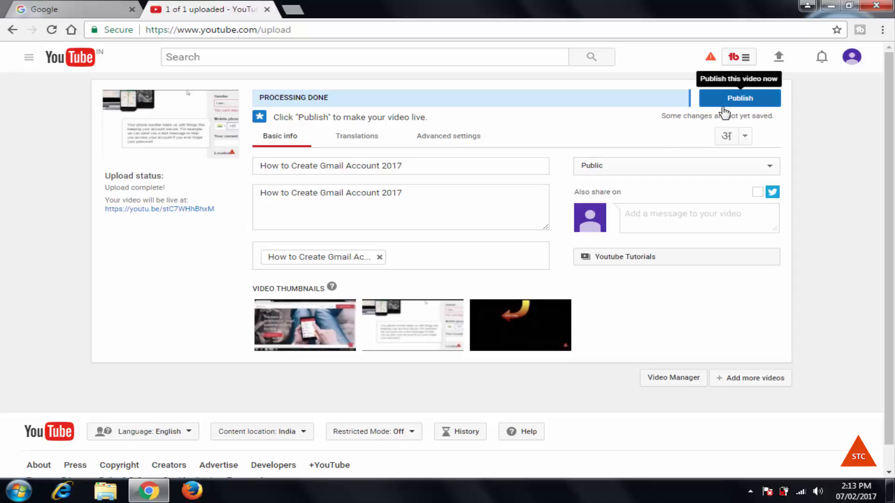
{"action": "mouse_move", "coordinate": [527, 246]}
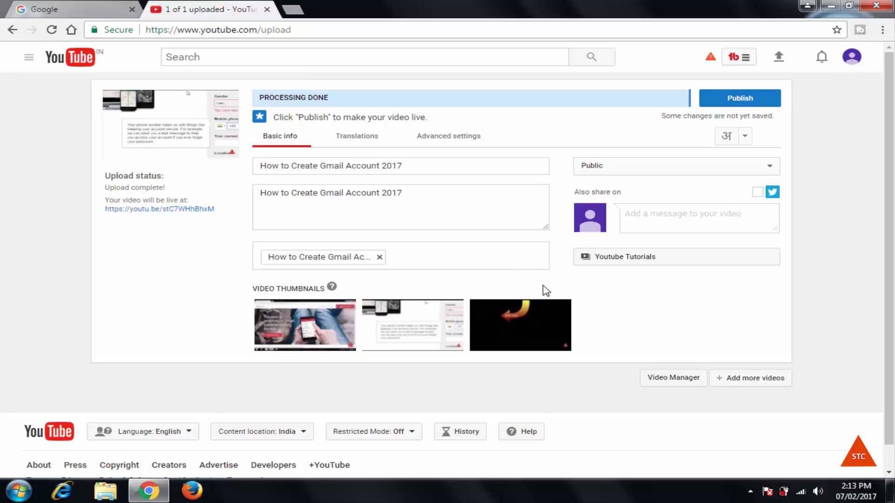
{"action": "mouse_move", "coordinate": [740, 98]}
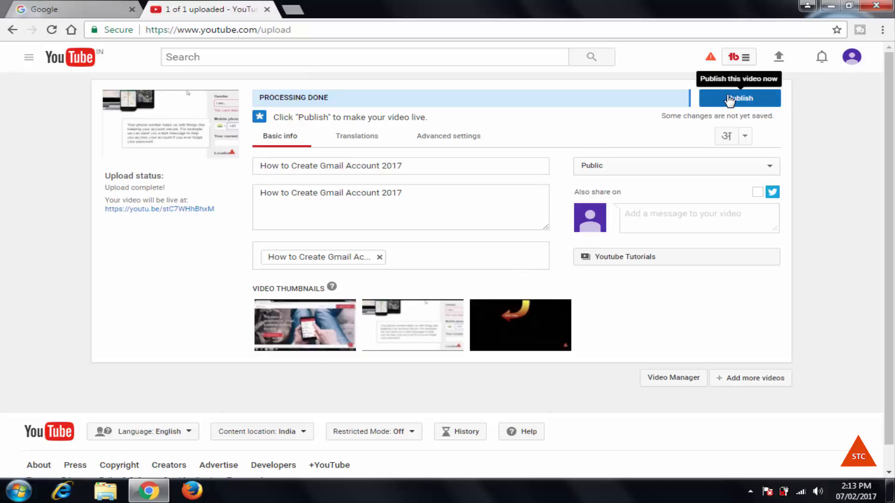
{"action": "left_click", "coordinate": [738, 98]}
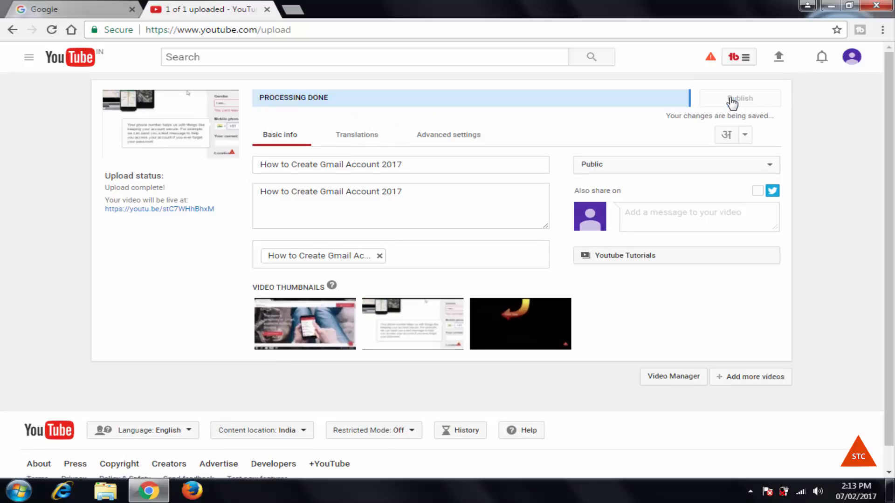
{"action": "left_click", "coordinate": [739, 98]}
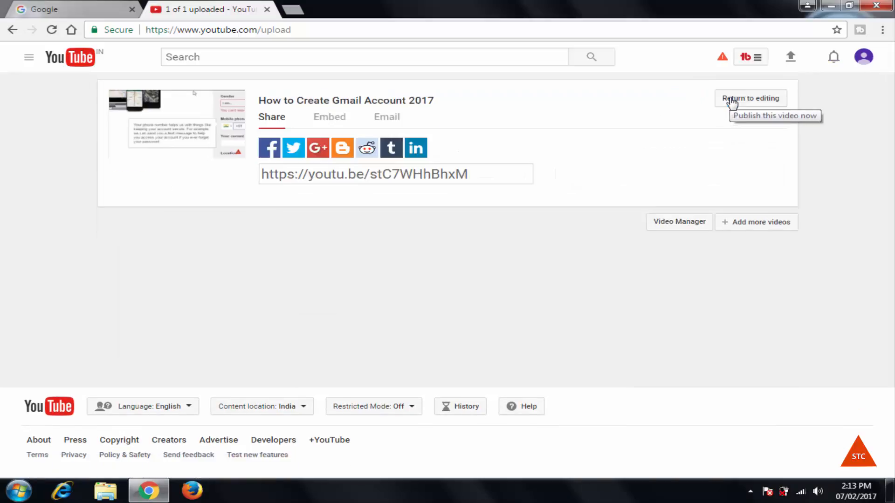
Step: Return to the SoftTech Club channel page and follow the Youtube Tutorials playlist link
{"action": "left_click", "coordinate": [71, 57]}
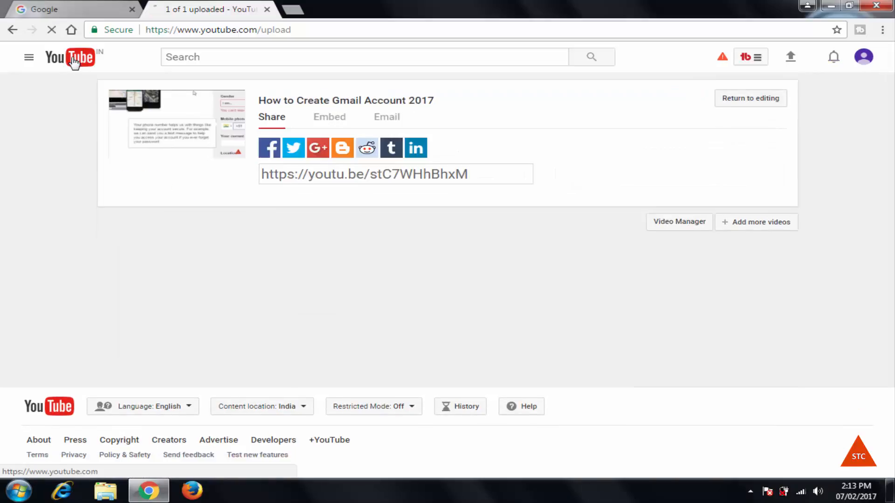
{"action": "left_click", "coordinate": [71, 57]}
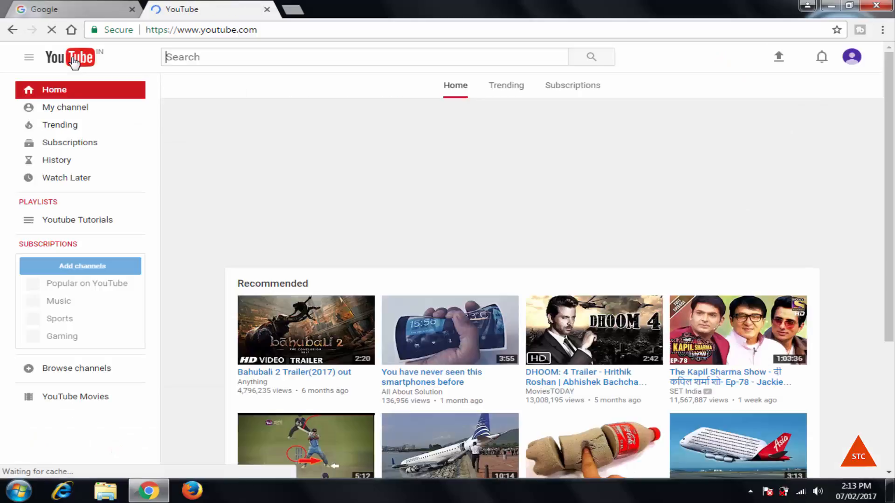
{"action": "left_click", "coordinate": [65, 107]}
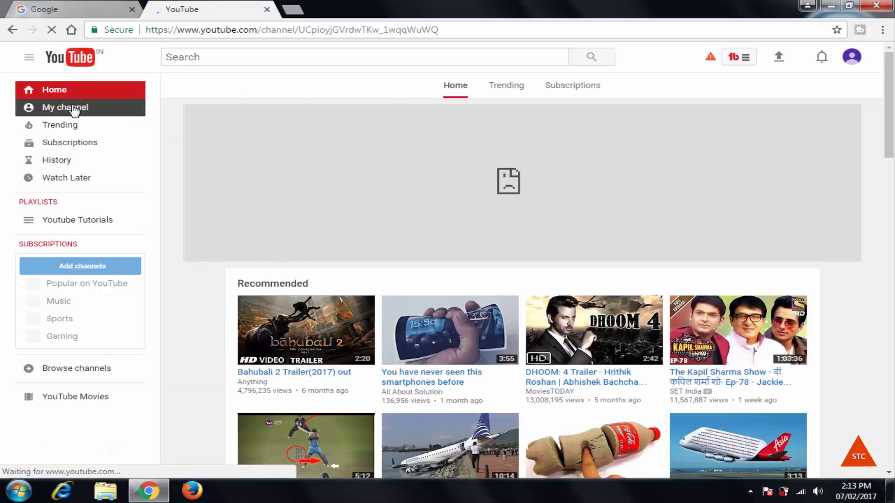
{"action": "left_click", "coordinate": [64, 107]}
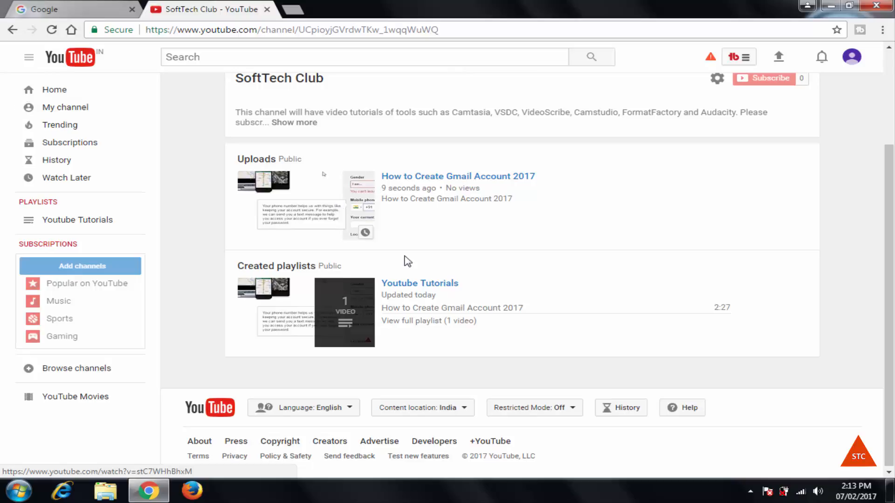
{"action": "left_click", "coordinate": [420, 283]}
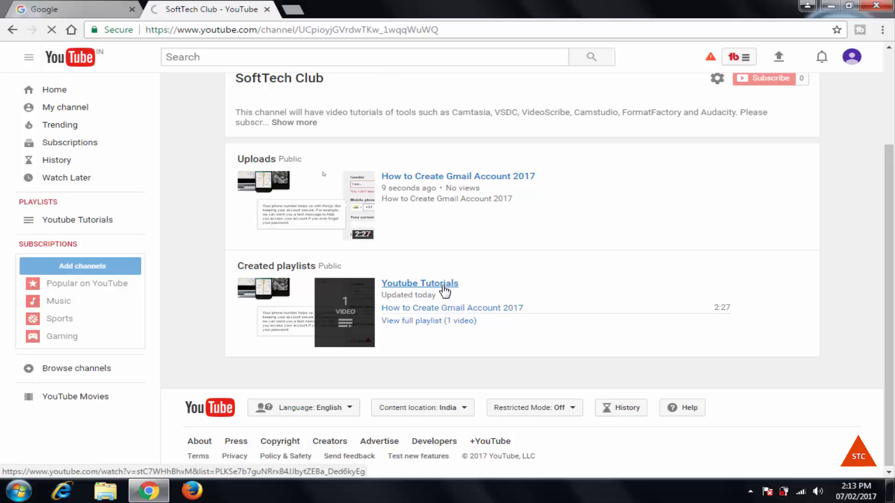
{"action": "mouse_move", "coordinate": [465, 213]}
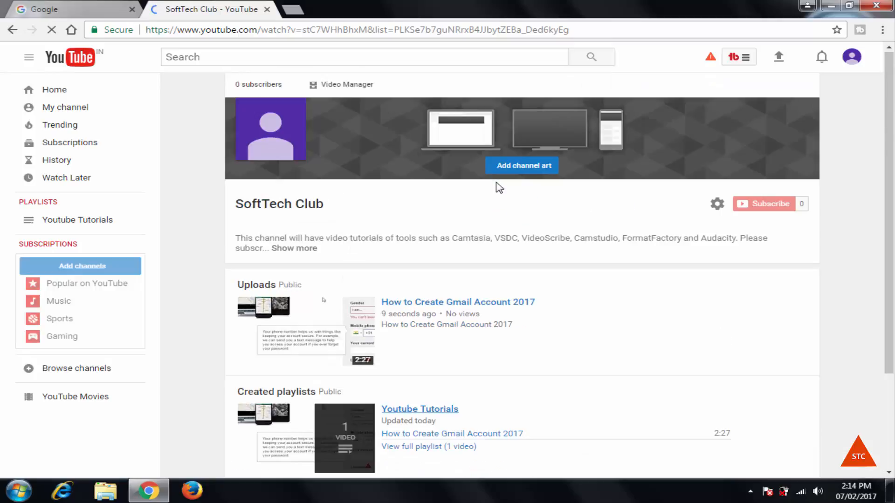
Step: Watch the video in the playlist, pause it at the start, and head back to the home page
{"action": "scroll", "scroll_direction": "down", "scroll_amount": 3}
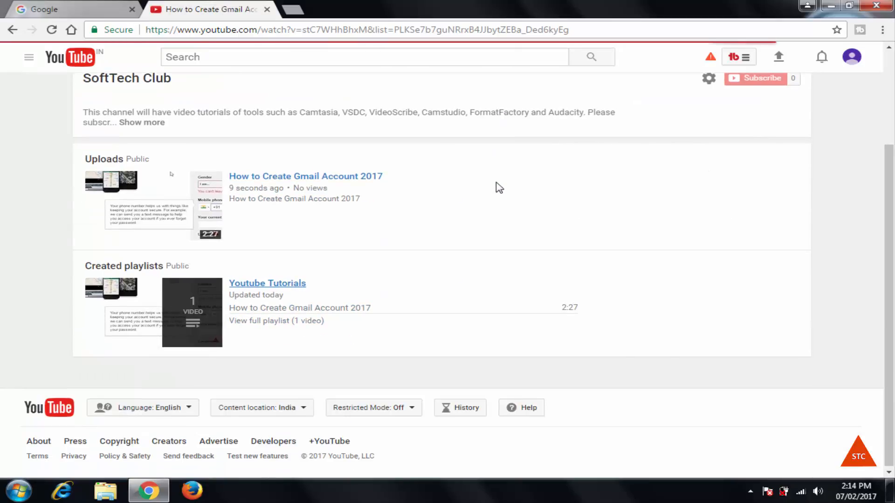
{"action": "left_click", "coordinate": [306, 177]}
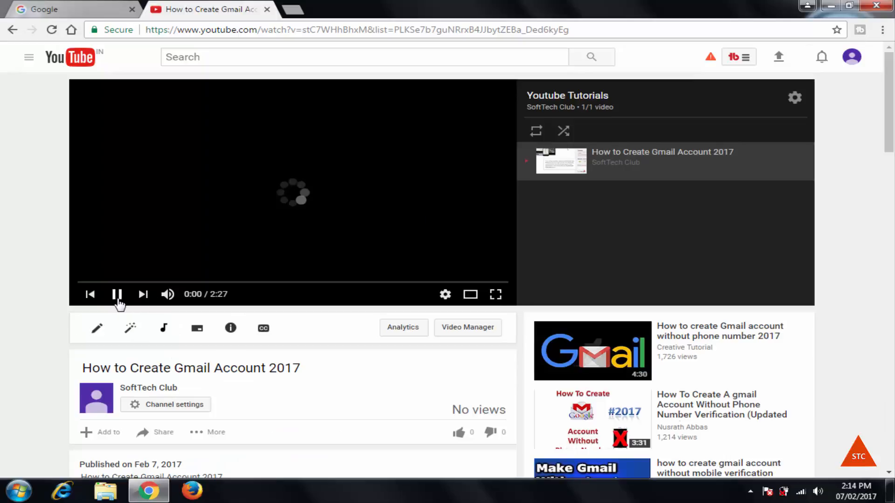
{"action": "left_click", "coordinate": [118, 294]}
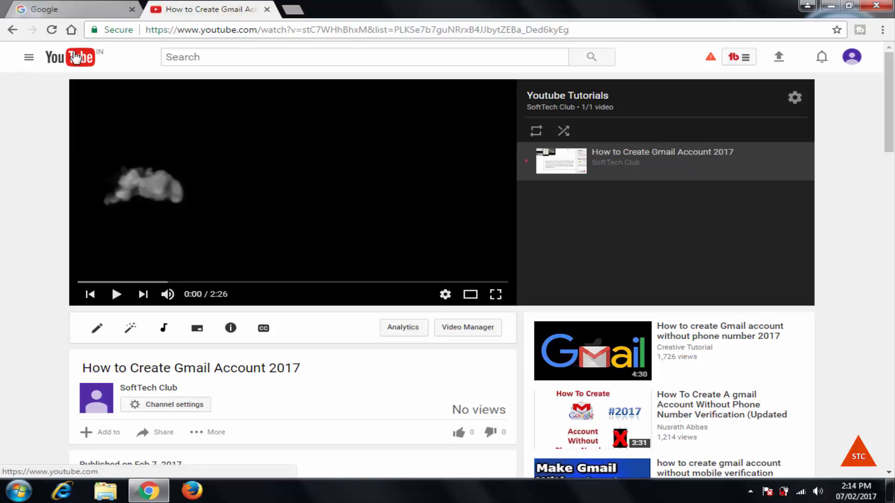
{"action": "left_click", "coordinate": [70, 57]}
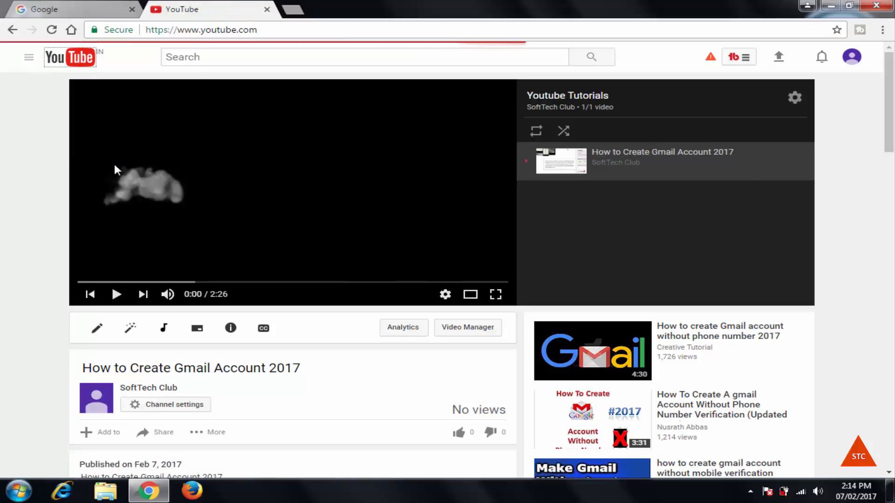